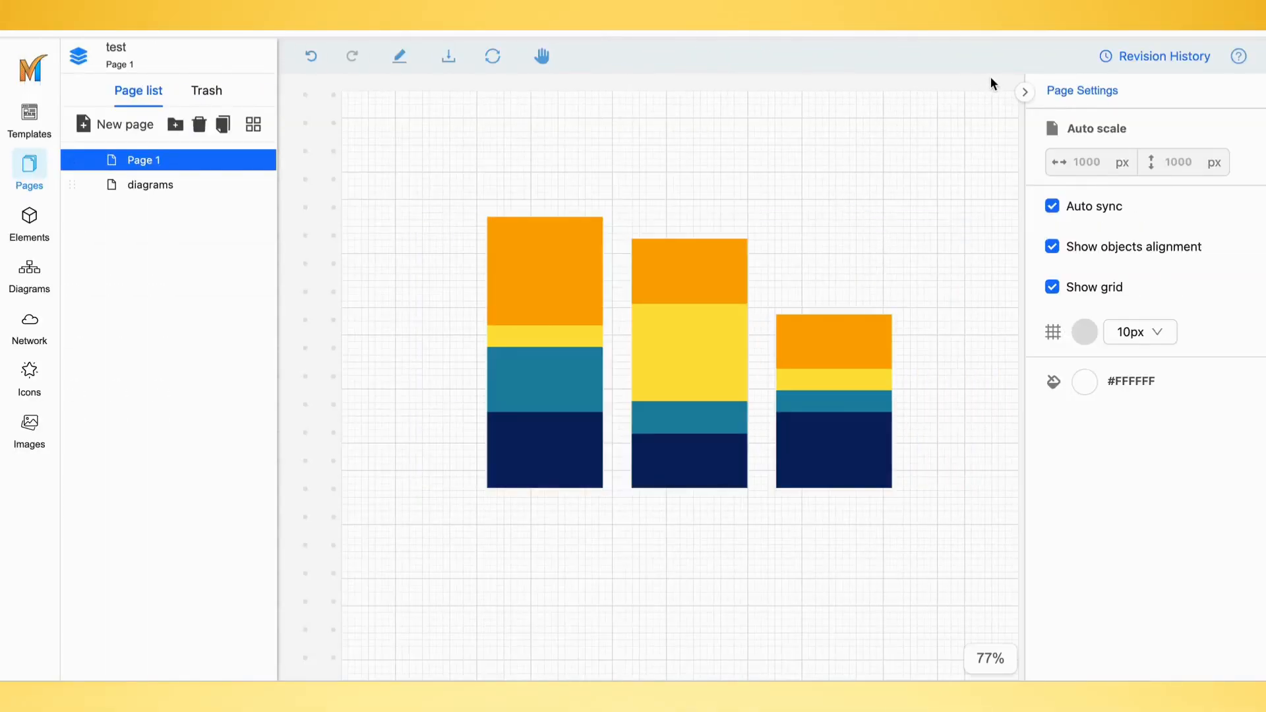
{"action": "mouse_move", "coordinate": [1221, 71]}
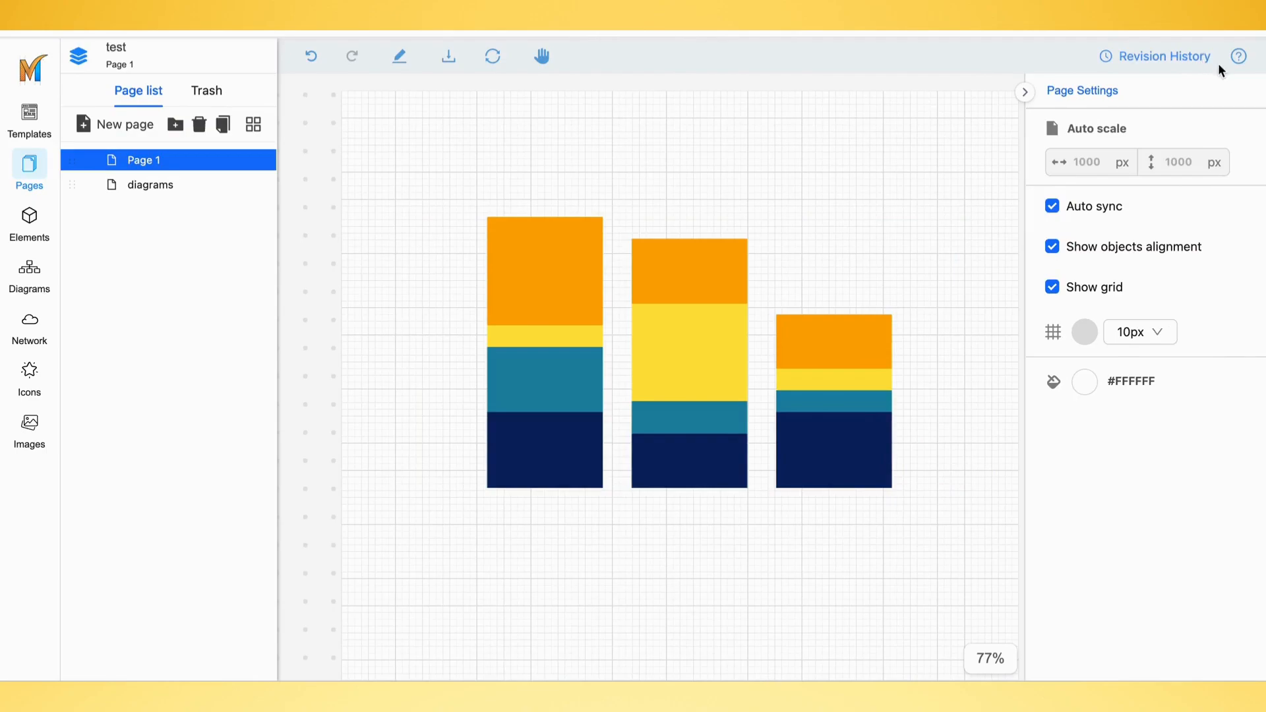
Show the Page 1 revision history listing the 'stack columns' and 'pie chart' revisions.
{"action": "left_click", "coordinate": [1160, 56]}
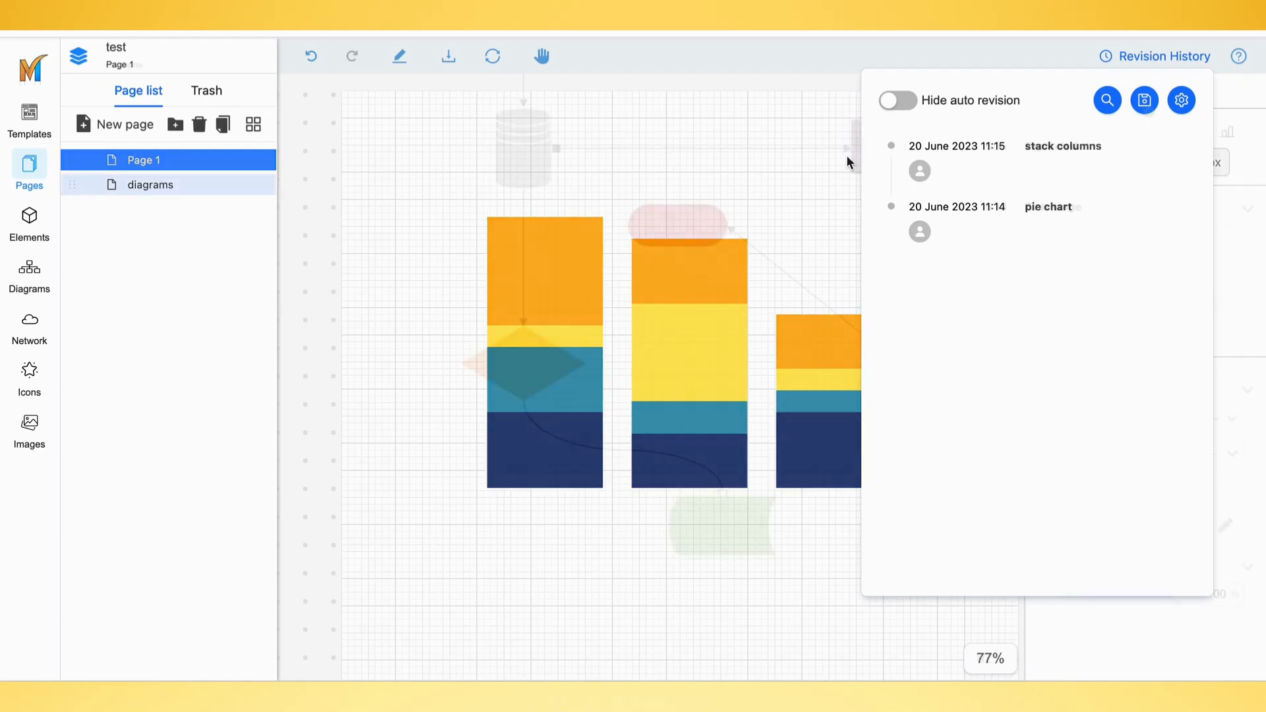
Save a new revision of the diagrams page titled 'Current stat'.
{"action": "left_click", "coordinate": [151, 185]}
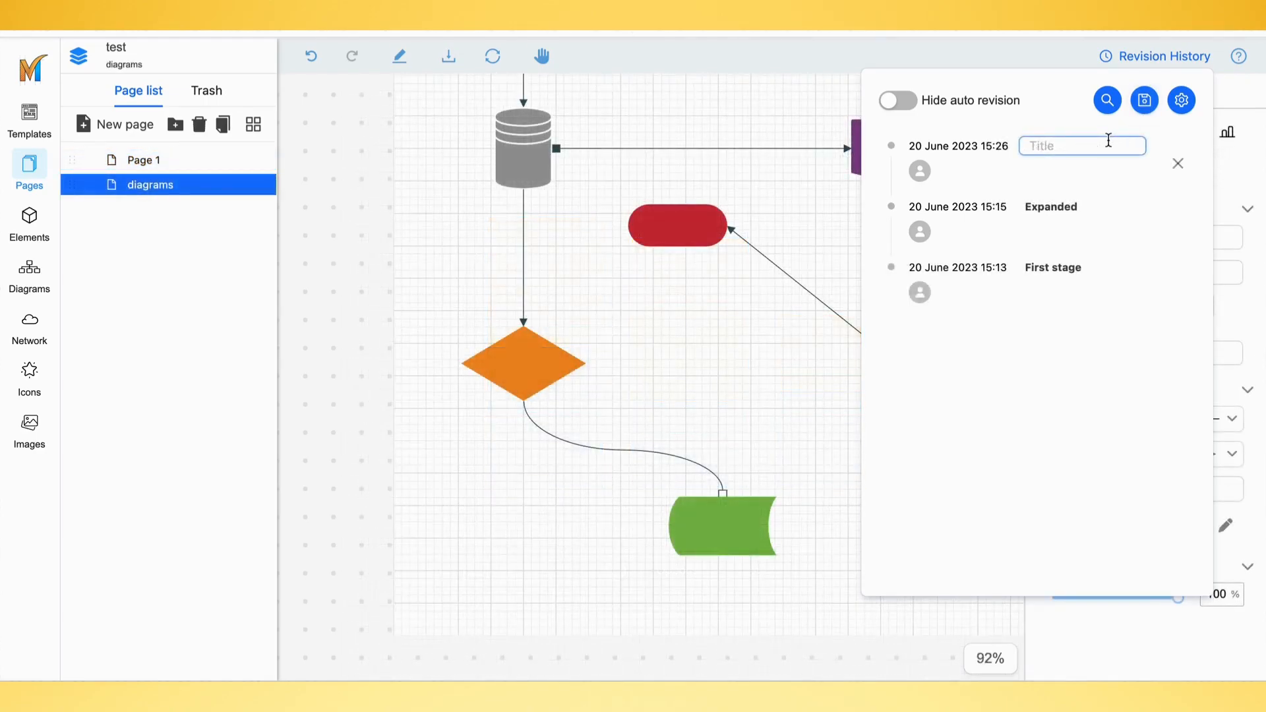
{"action": "type", "text": "Current stat"}
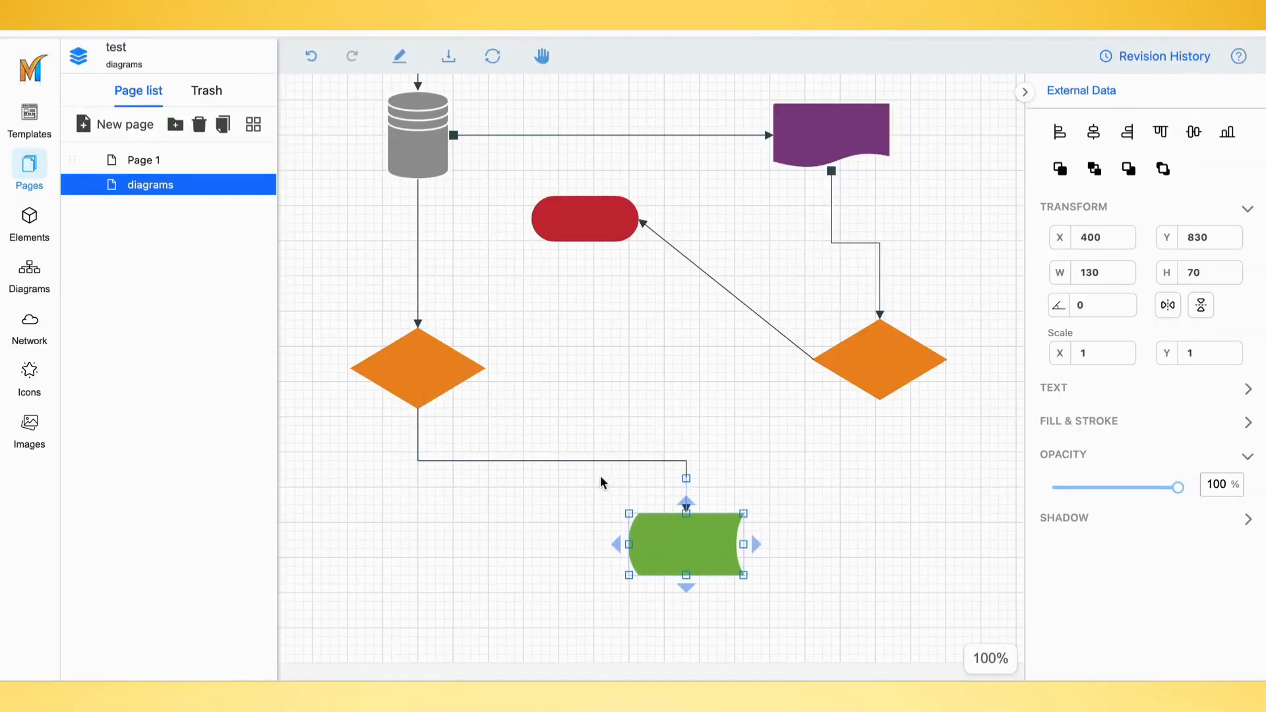
Set the diamond-to-green-shape connector's line shape to Curved, after trying Straight.
{"action": "left_click", "coordinate": [548, 455]}
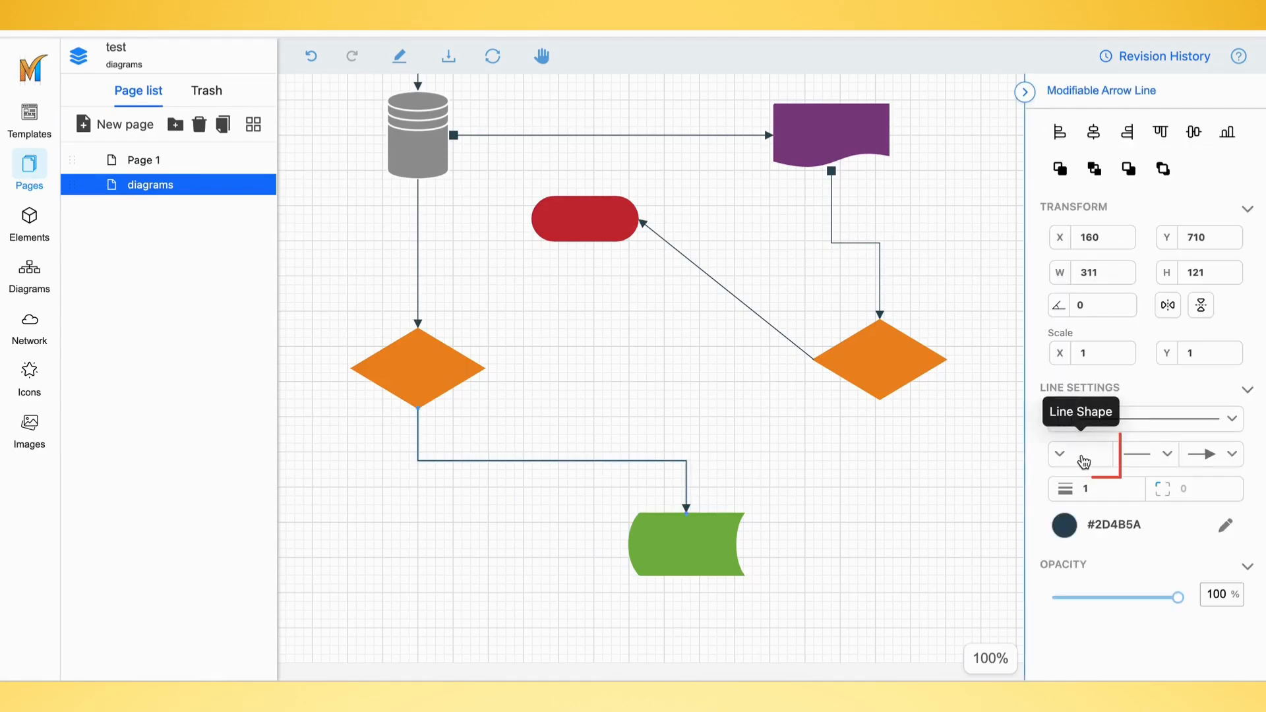
{"action": "left_click", "coordinate": [1073, 454]}
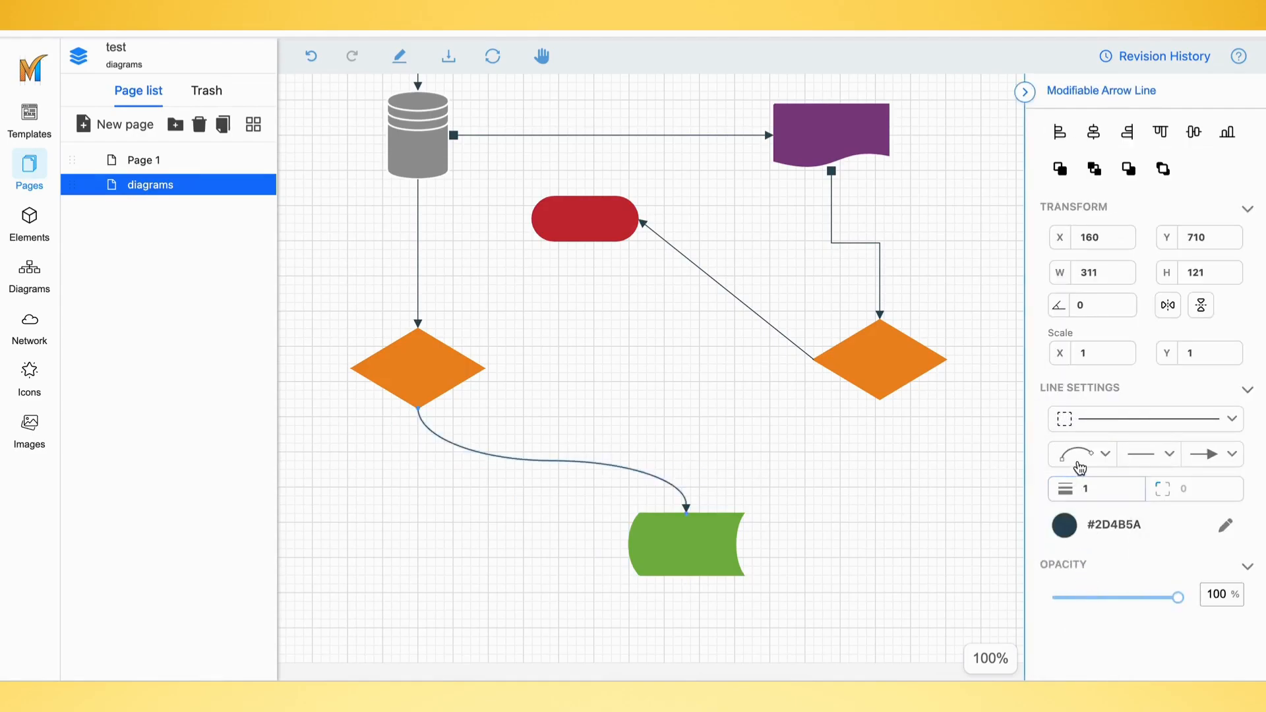
{"action": "left_click", "coordinate": [1075, 454]}
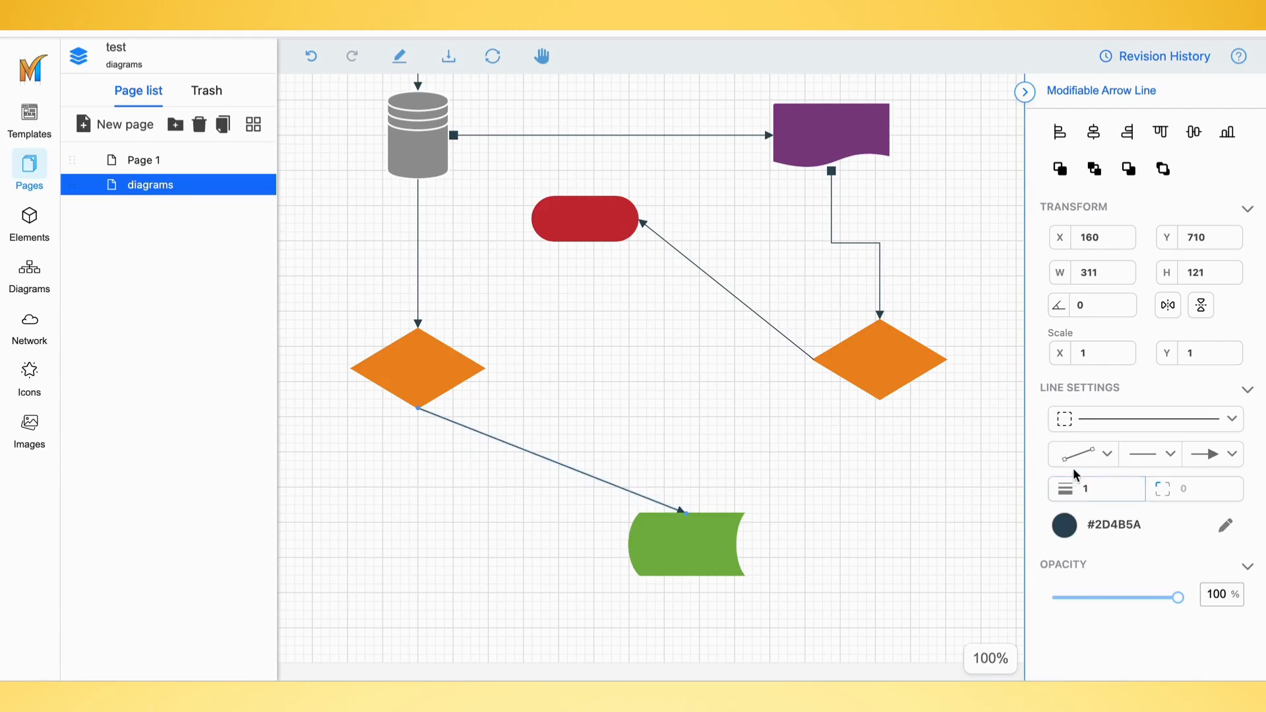
{"action": "left_click", "coordinate": [1081, 452]}
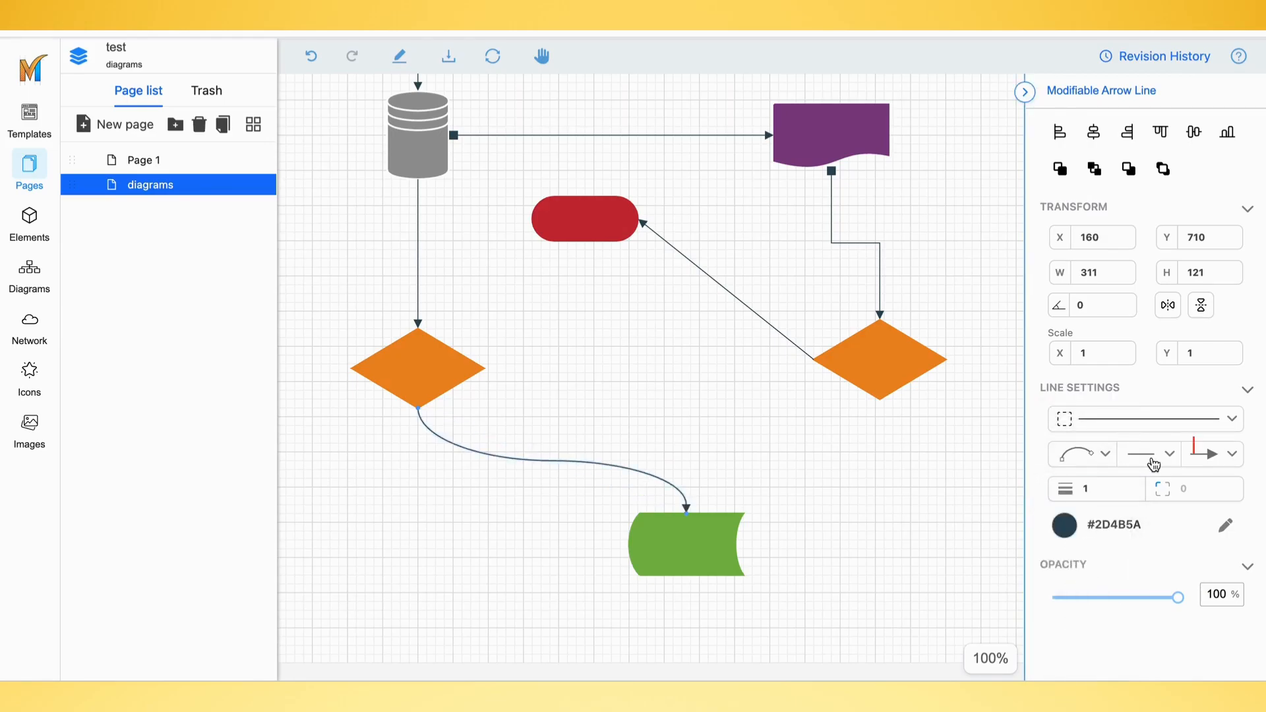
Set the connector's arrow tail to a hollow arrow and its arrow head to a cross.
{"action": "left_click", "coordinate": [1150, 453]}
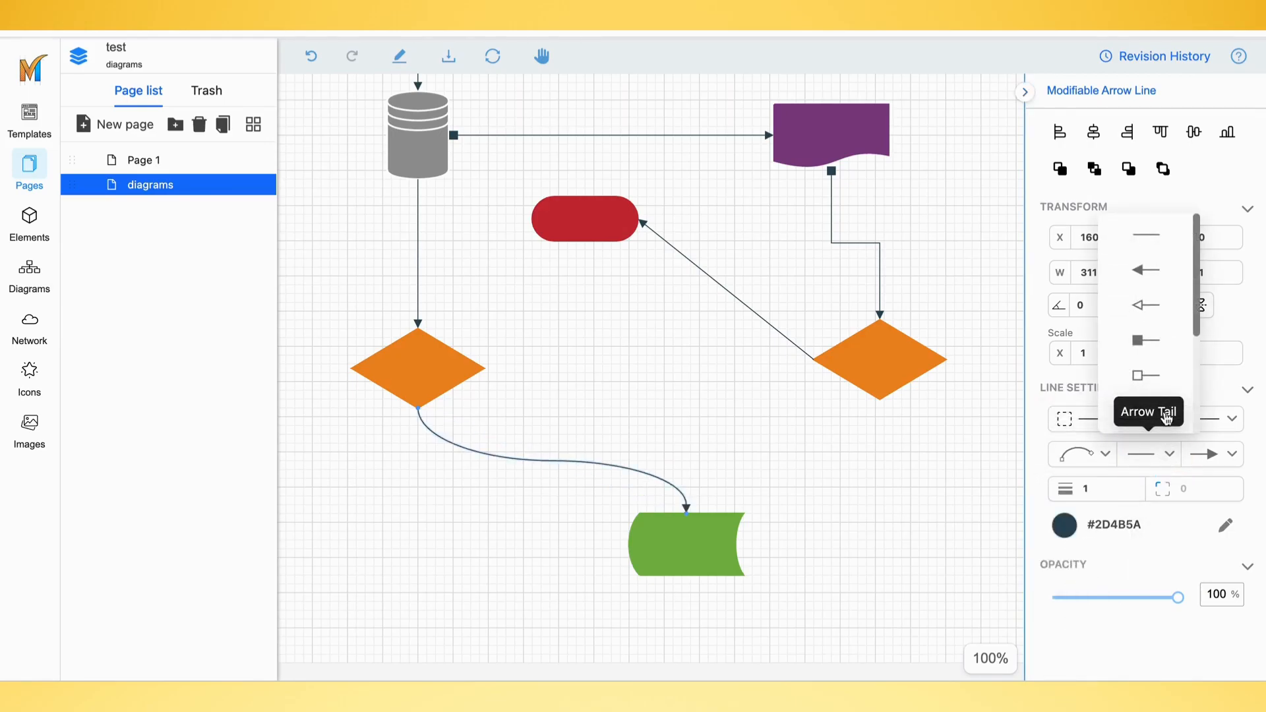
{"action": "left_click", "coordinate": [1145, 340]}
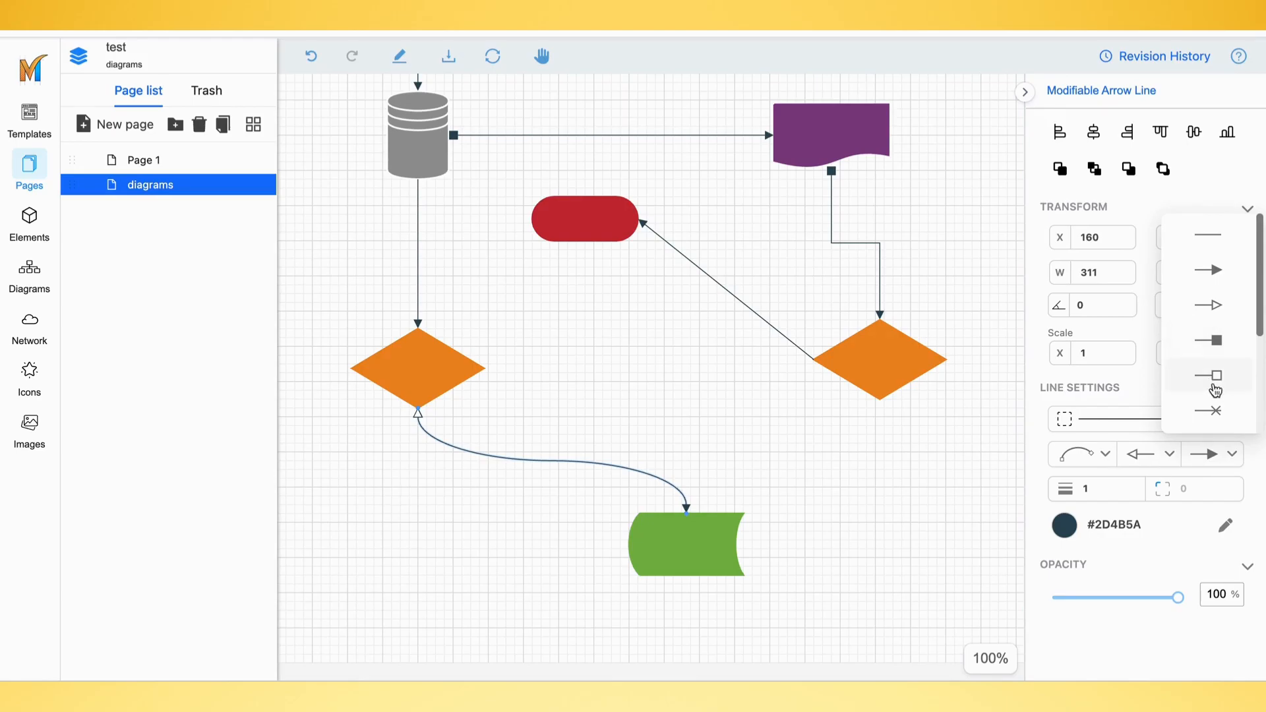
{"action": "left_click", "coordinate": [1209, 412]}
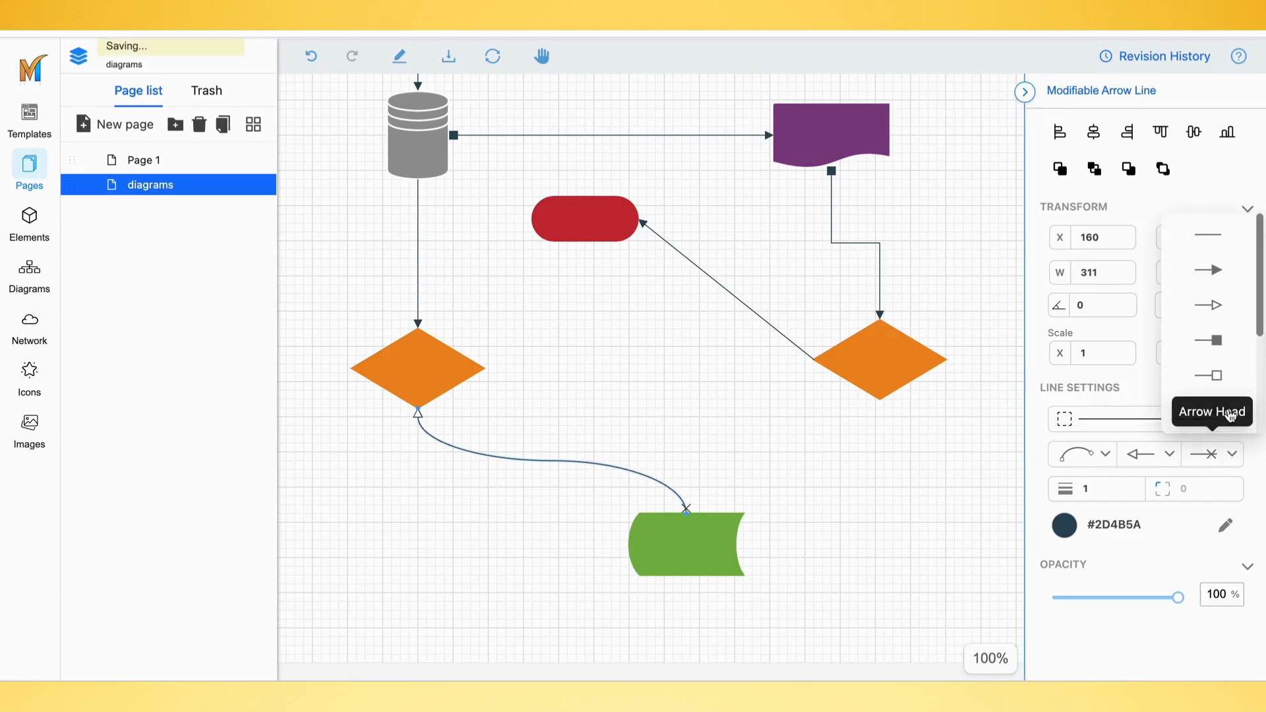
{"action": "left_click", "coordinate": [1209, 454]}
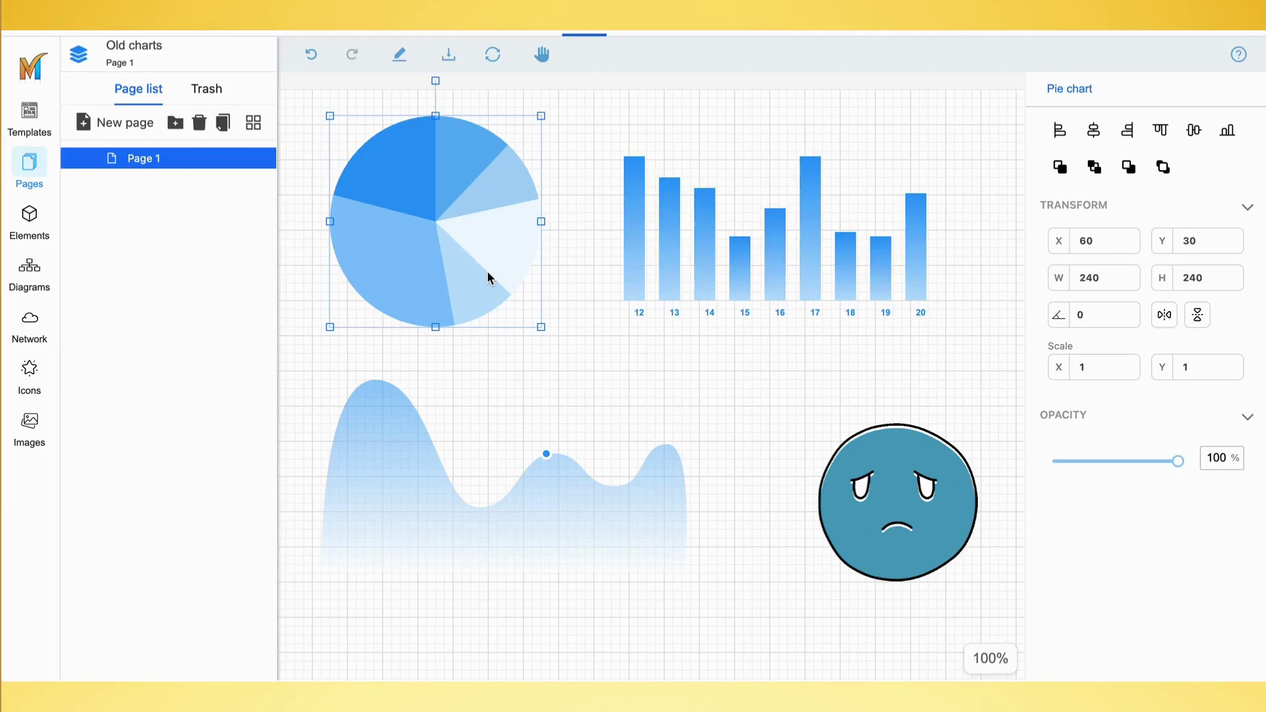
Select the pie chart on the Old charts page before moving to the test project's Page 1.
{"action": "left_click", "coordinate": [760, 235]}
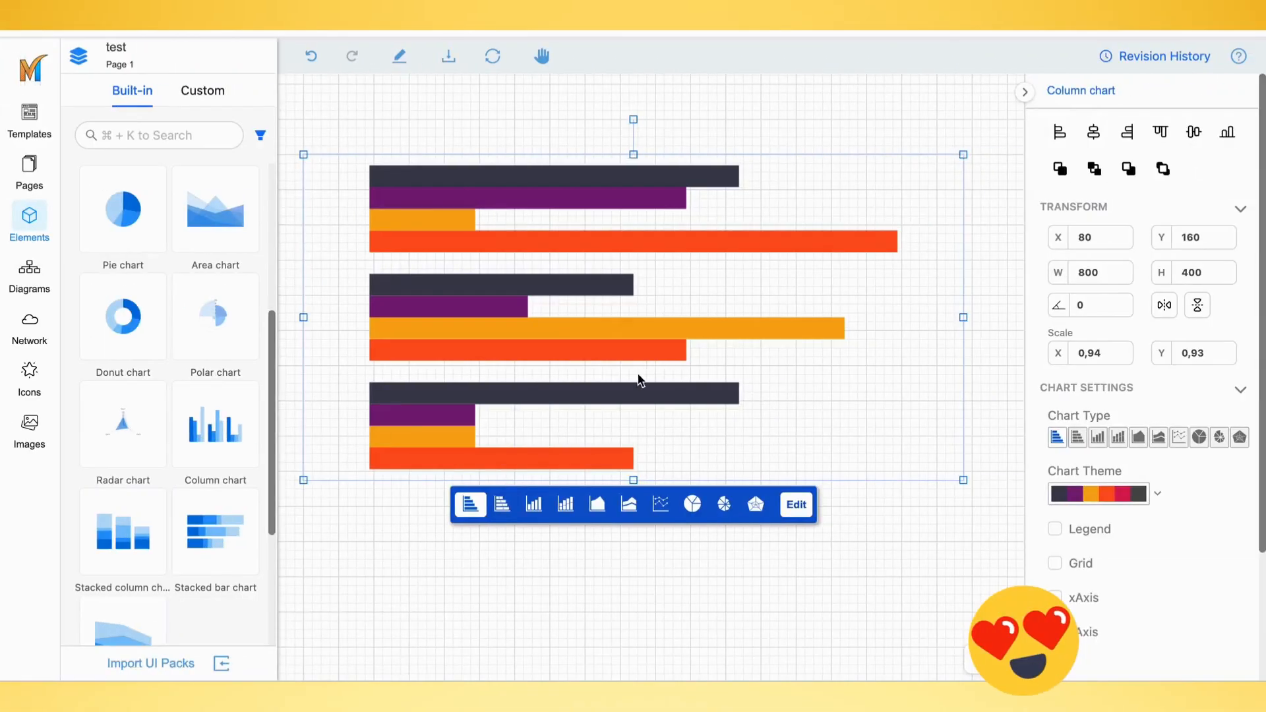
Drag a new Column chart from Elements onto the canvas and set its type to vertical columns.
{"action": "left_click", "coordinate": [532, 505]}
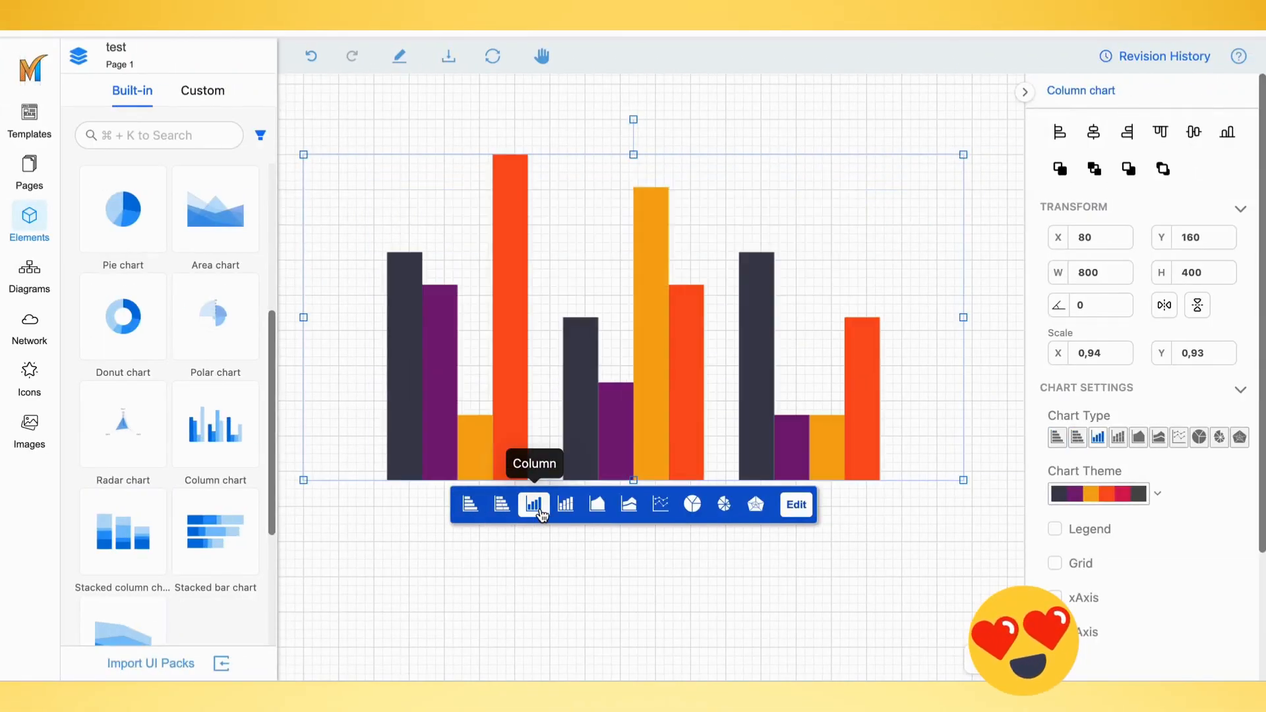
{"action": "left_click", "coordinate": [327, 278]}
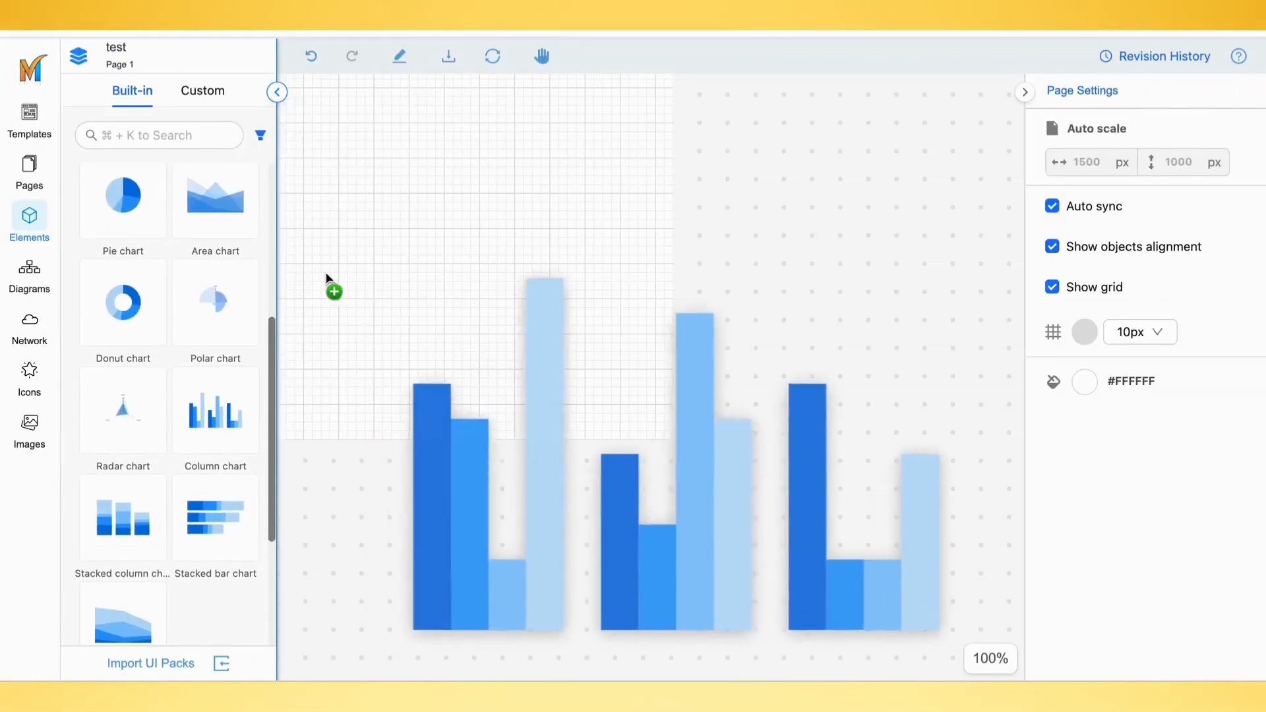
{"action": "left_click", "coordinate": [483, 517]}
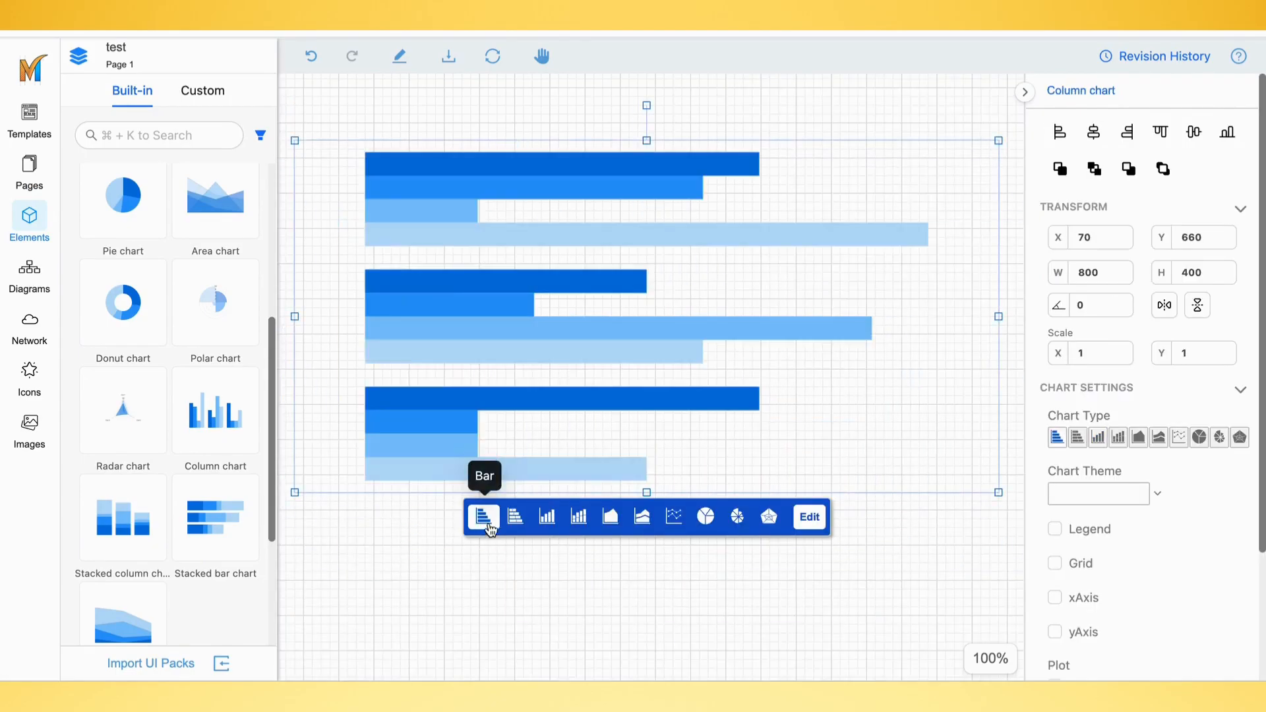
{"action": "left_click", "coordinate": [546, 517]}
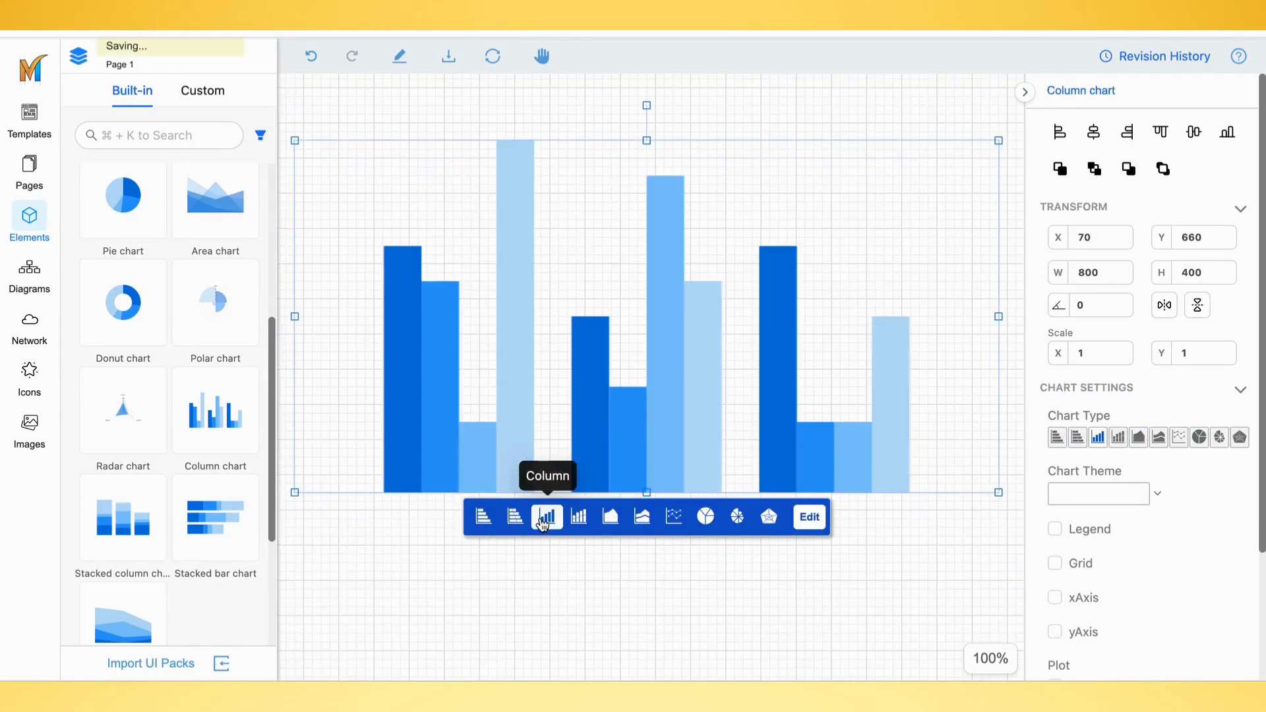
{"action": "left_click", "coordinate": [808, 517]}
{"action": "type", "text": "First Quarter"}
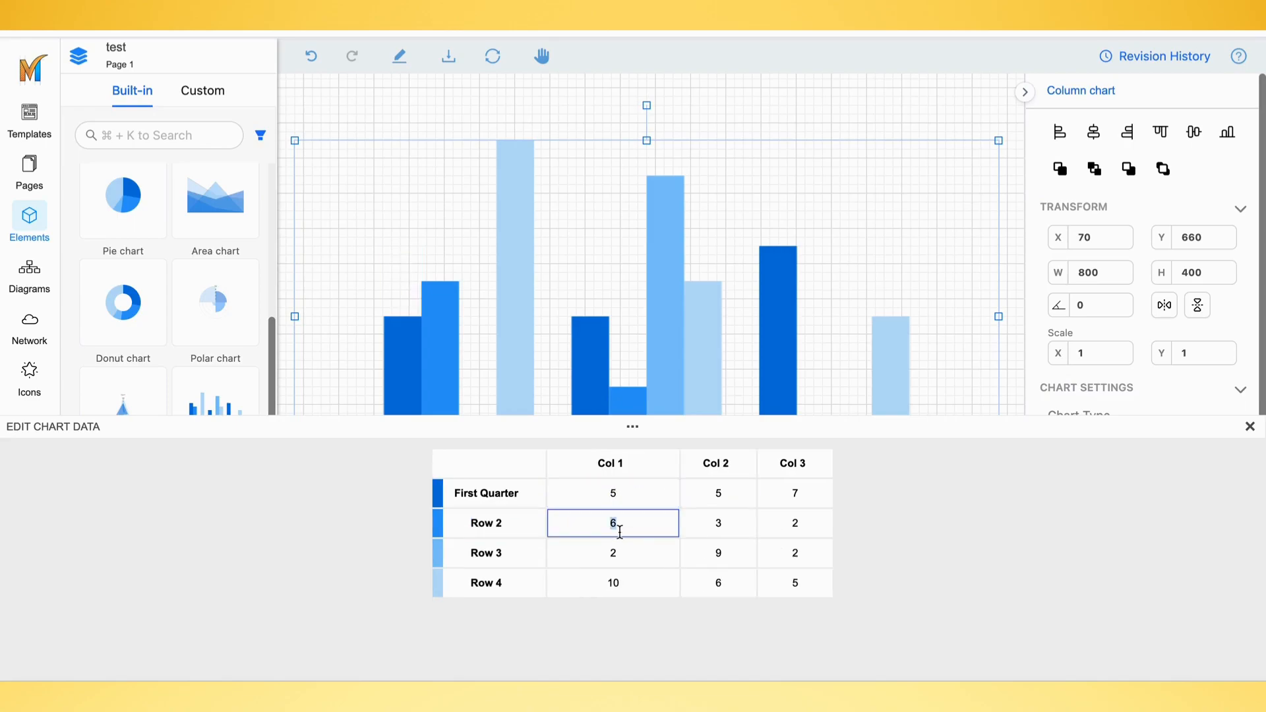
Change the Row 2 value in Col 1 of the chart data table so the columns redraw.
{"action": "left_click", "coordinate": [438, 491]}
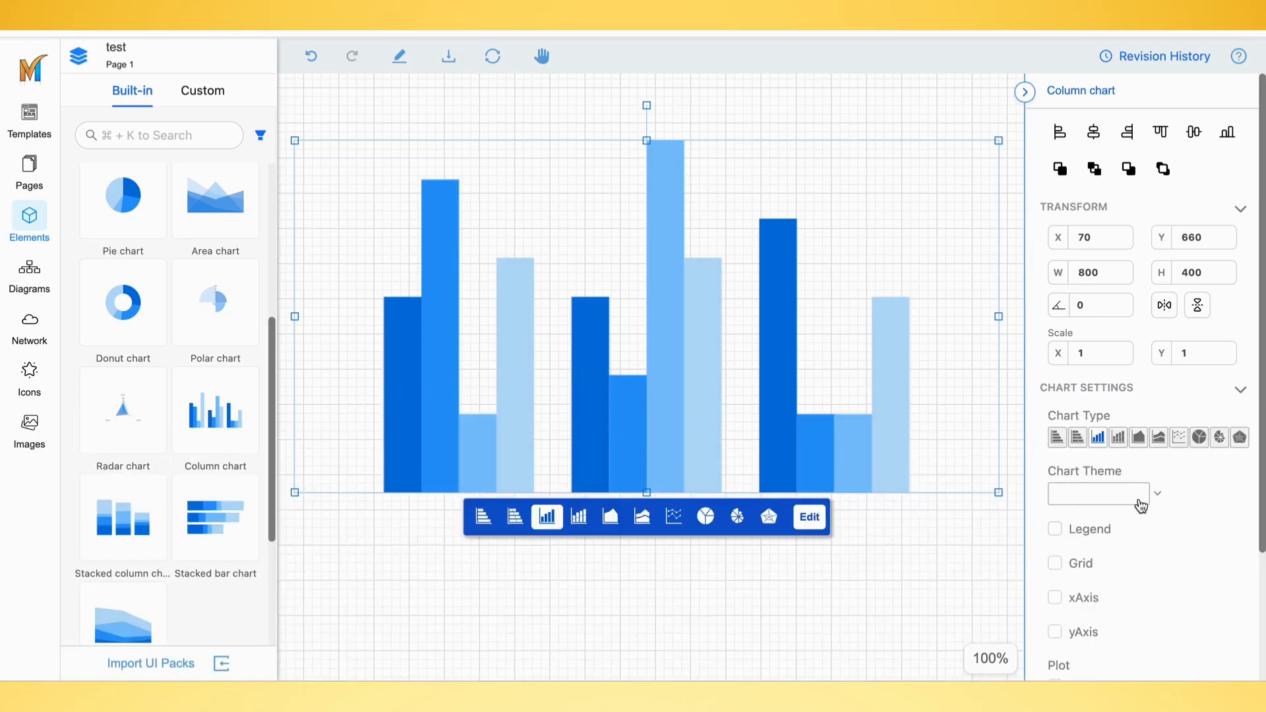
Apply the navy-teal-yellow-orange Chart Theme, then switch to the red, cream, navy and teal one.
{"action": "left_click", "coordinate": [1098, 493]}
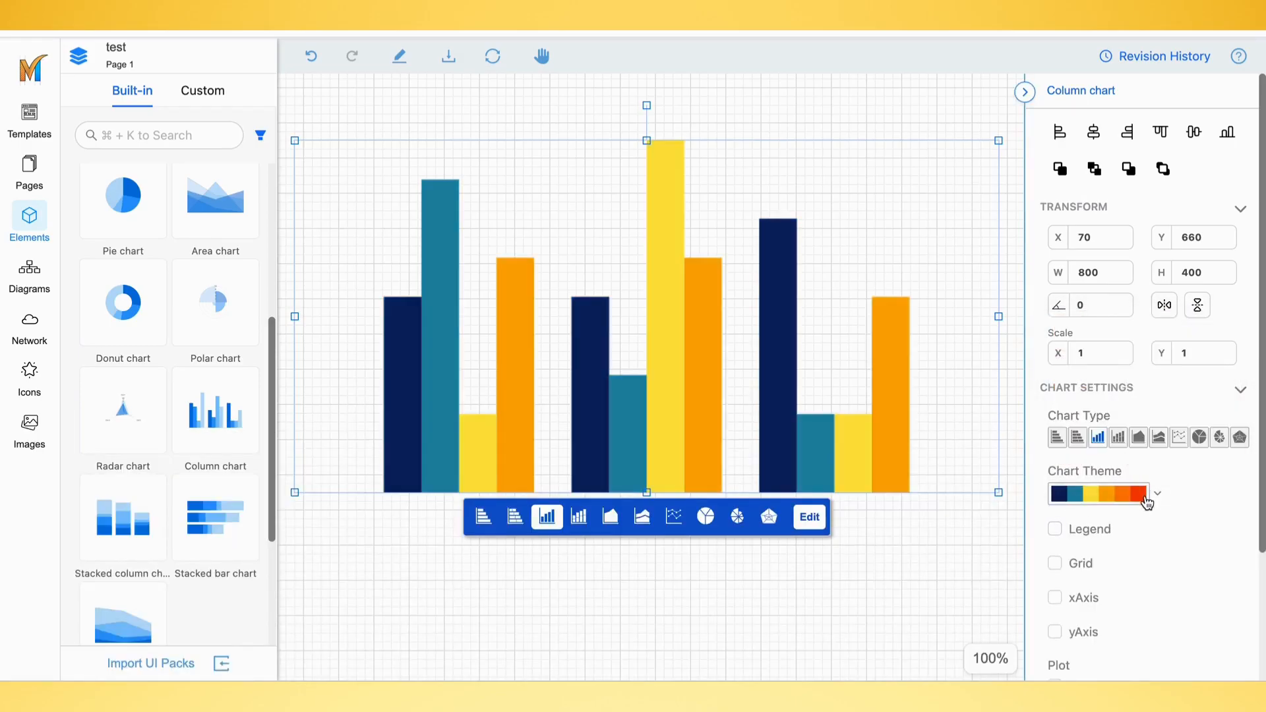
{"action": "left_click", "coordinate": [1147, 493]}
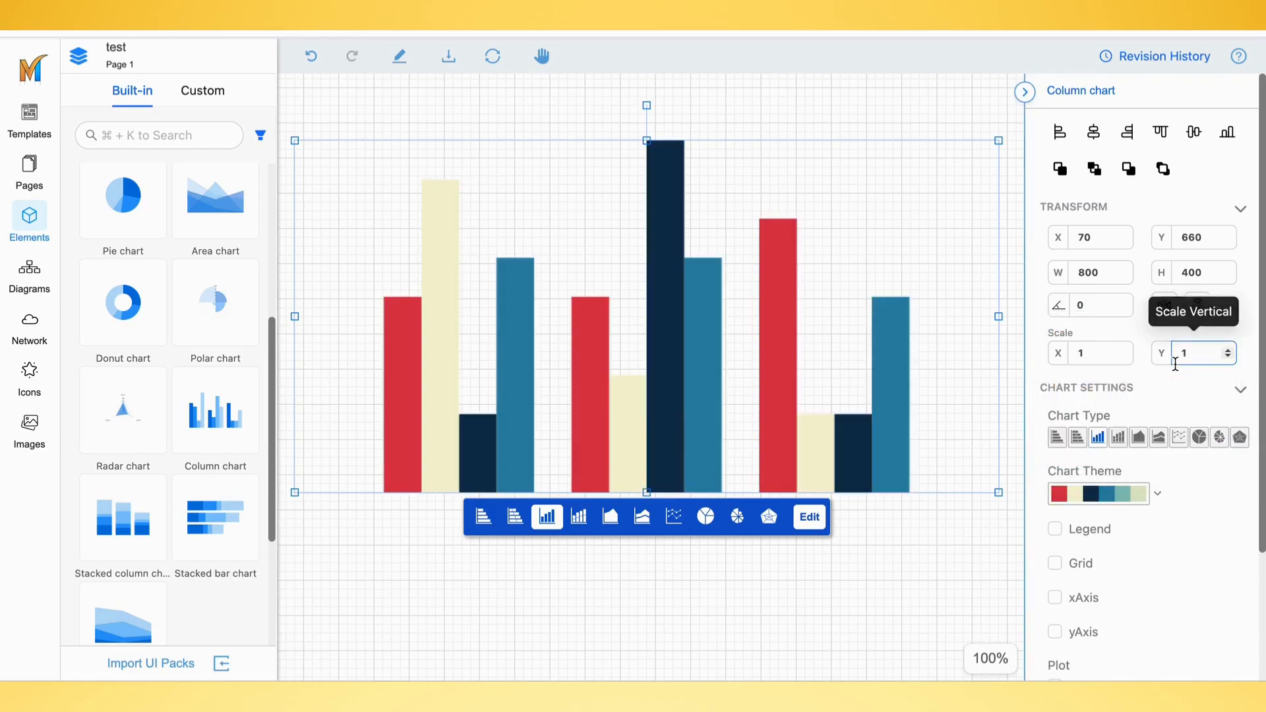